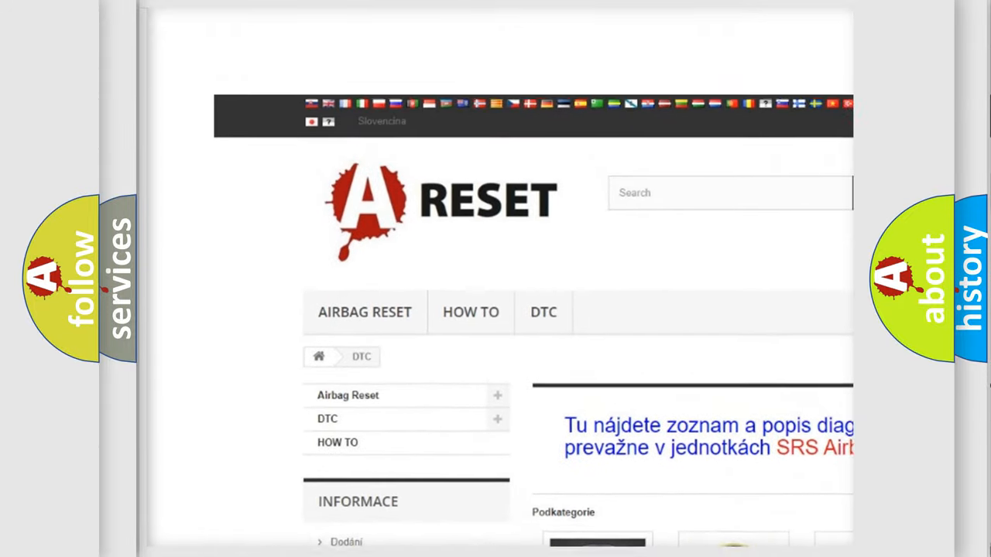
{"action": "scroll", "scroll_direction": "up", "scroll_amount": 3}
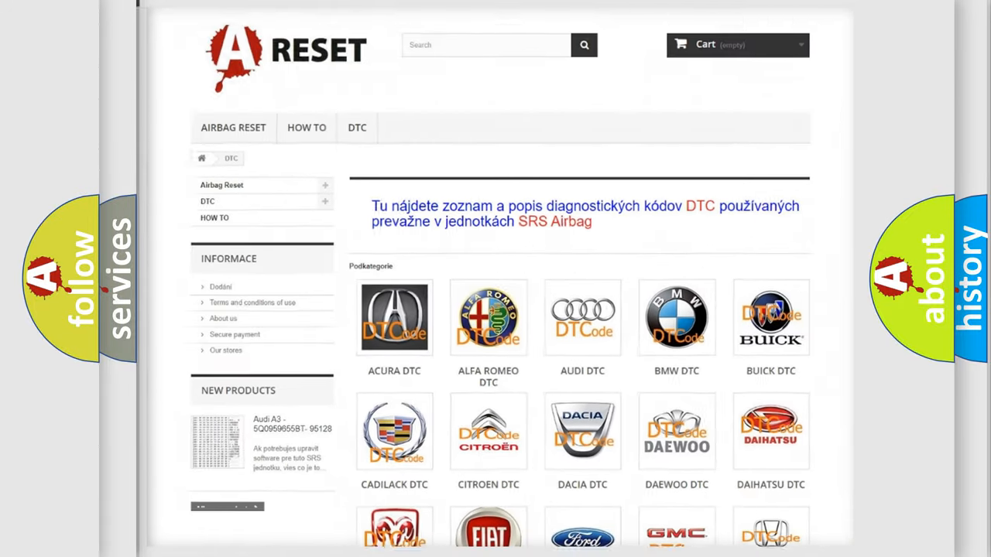
{"action": "scroll", "scroll_direction": "down", "scroll_amount": 3}
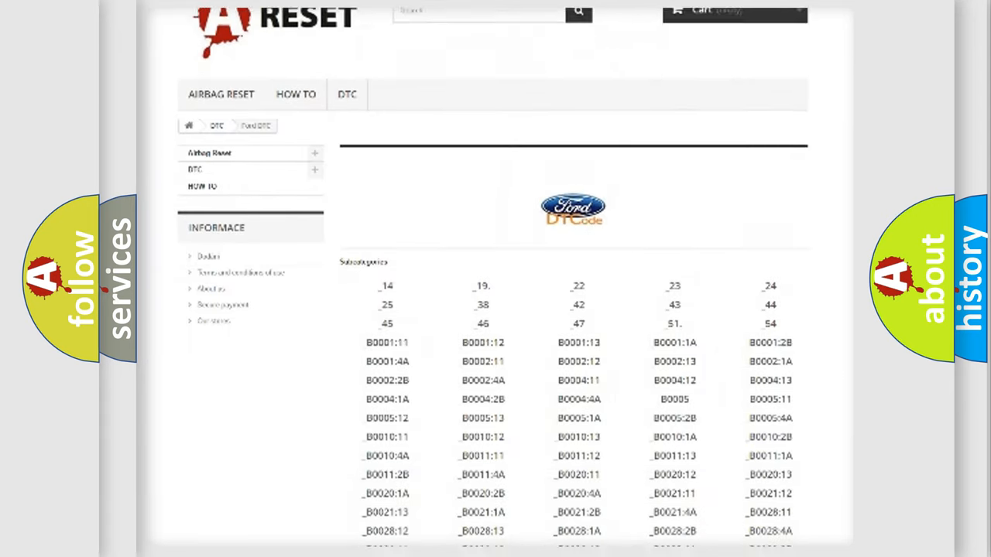
{"action": "scroll", "scroll_direction": "down", "scroll_amount": 3}
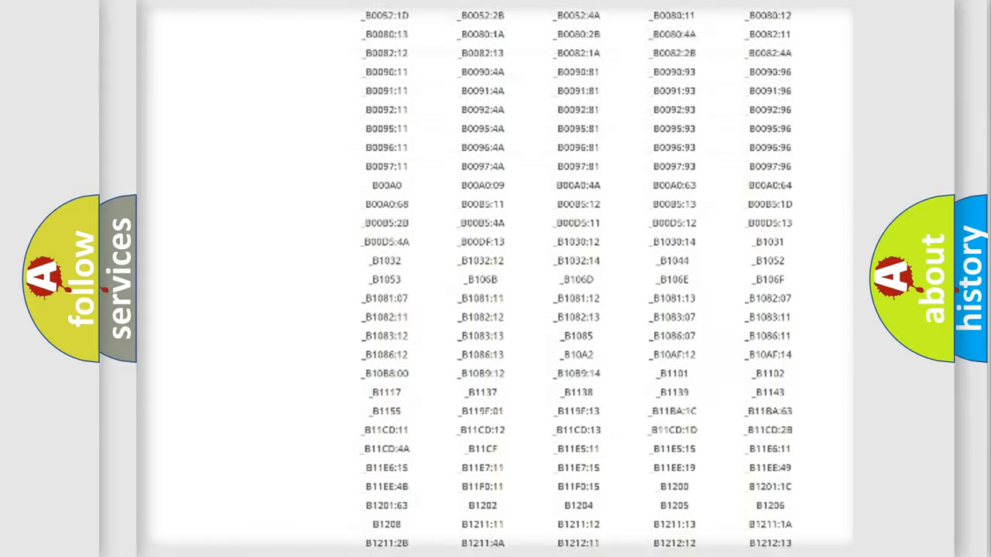
{"action": "scroll", "scroll_direction": "up", "scroll_amount": 3}
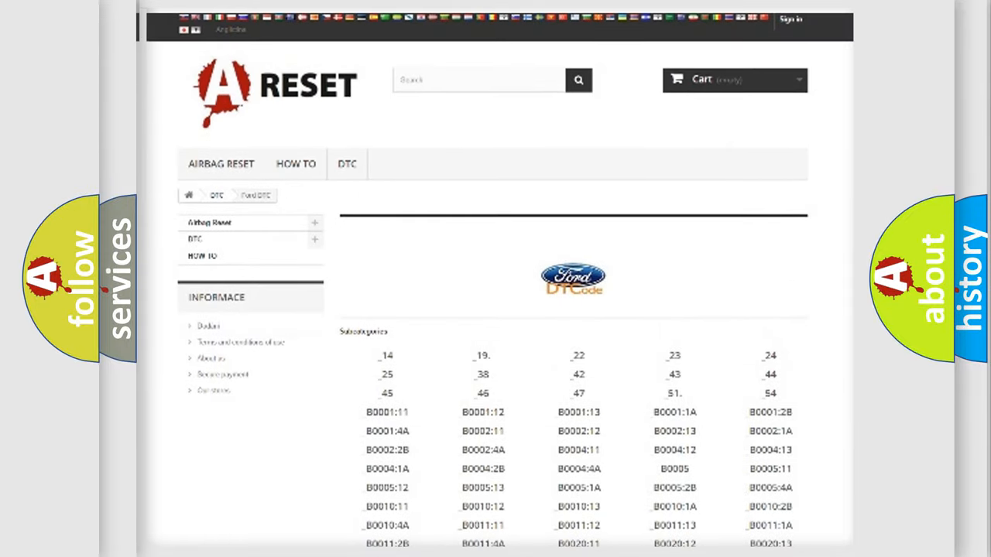